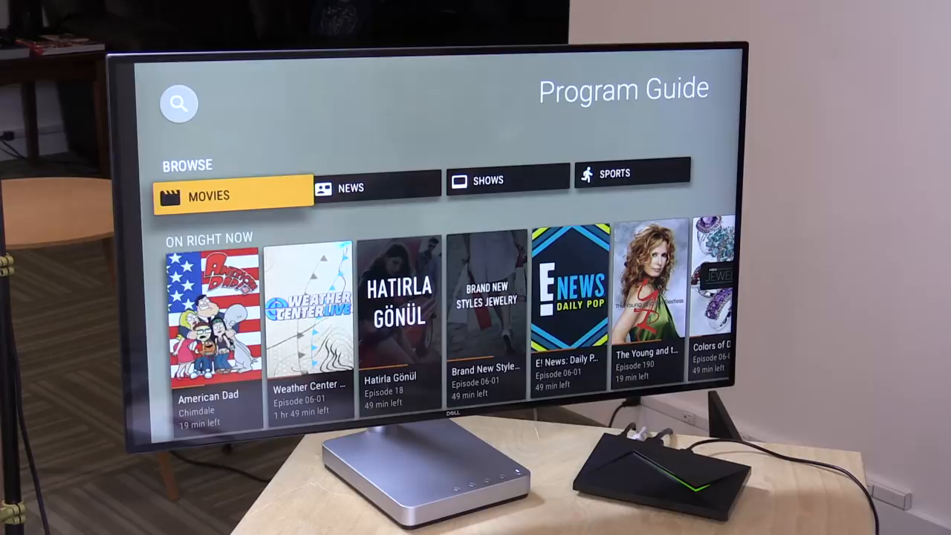
Select Movies under Browse in the Program Guide to see live movie listings.
{"action": "left_click", "coordinate": [312, 324]}
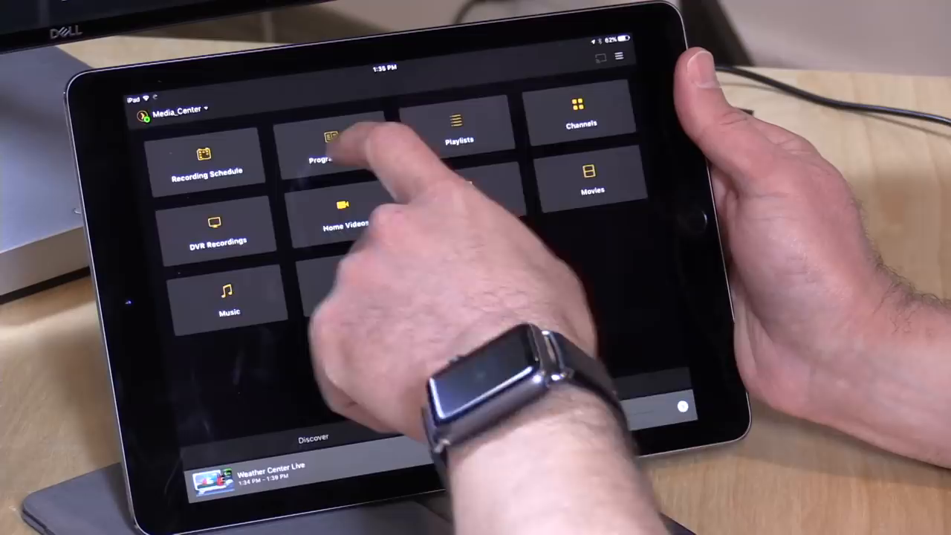
Go to the Program Guide tile to view live TV listings on the iPad.
{"action": "left_click", "coordinate": [328, 141]}
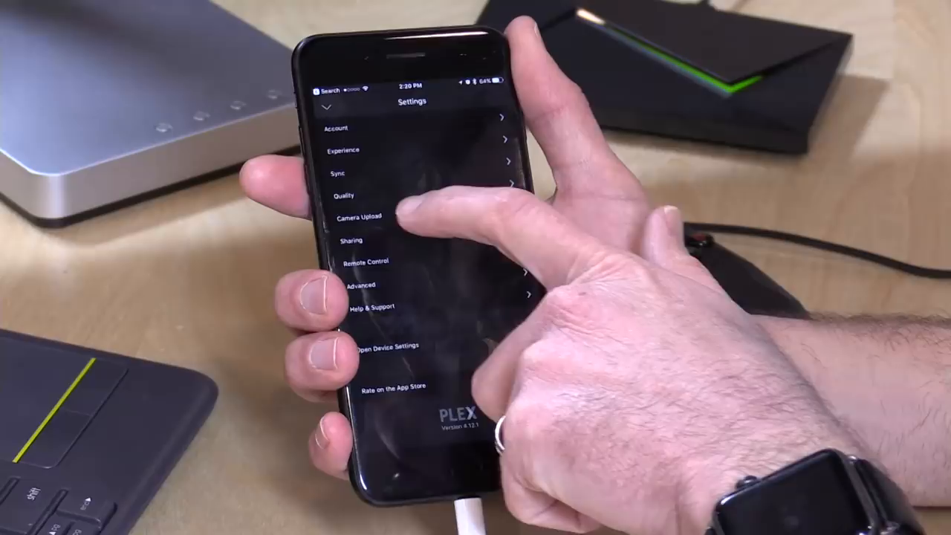
Choose Settings from the menu to show Account, Experience, Sync and Quality options.
{"action": "left_click", "coordinate": [343, 196]}
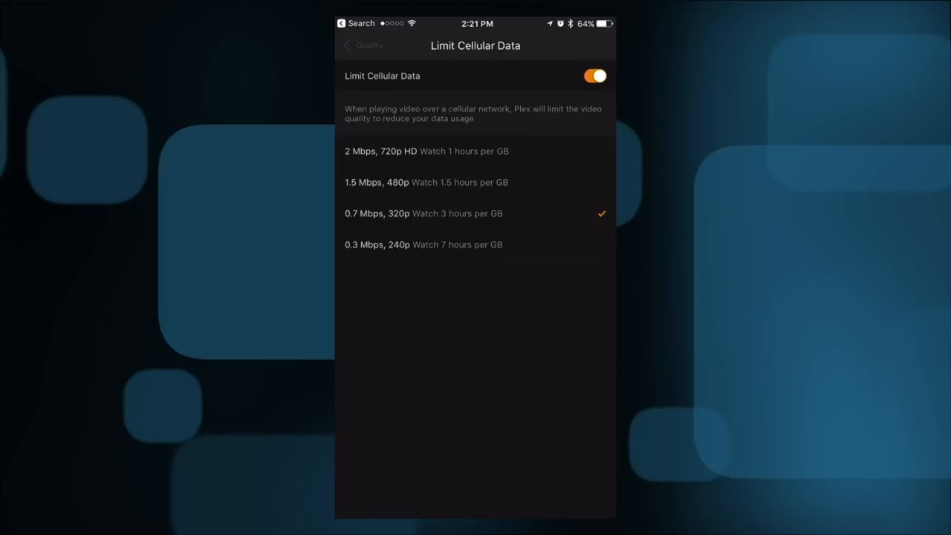
Return to Video Quality and show Internet Streaming choices with 720p HD (High) 4 Mbps current.
{"action": "left_click", "coordinate": [363, 44]}
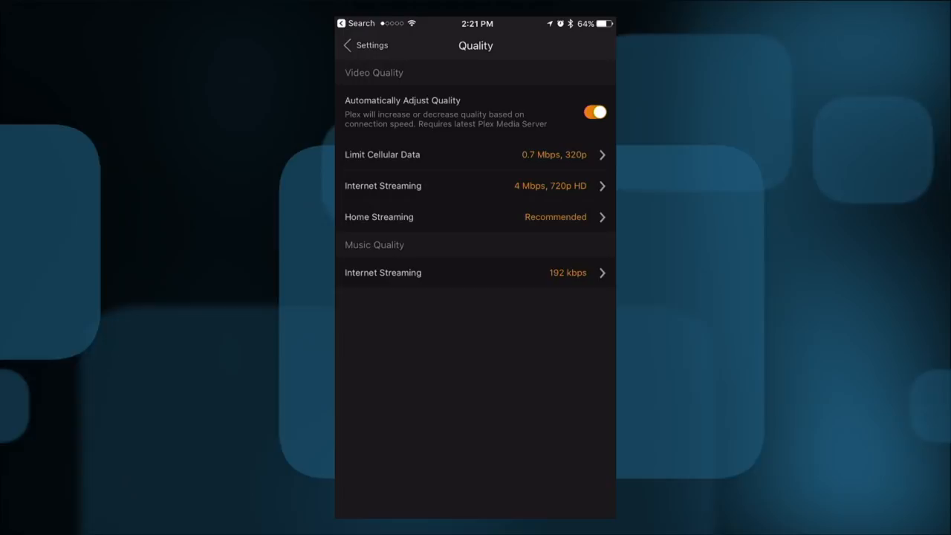
{"action": "left_click", "coordinate": [476, 185]}
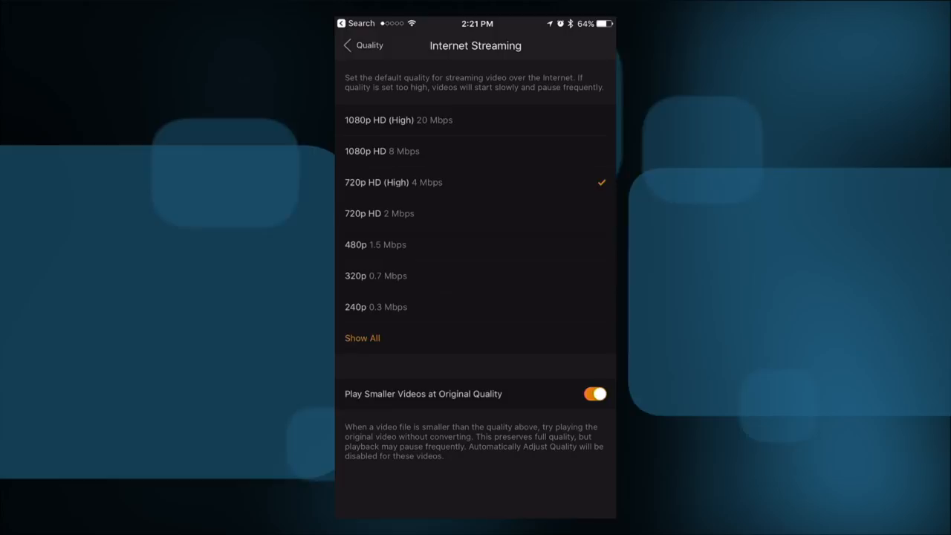